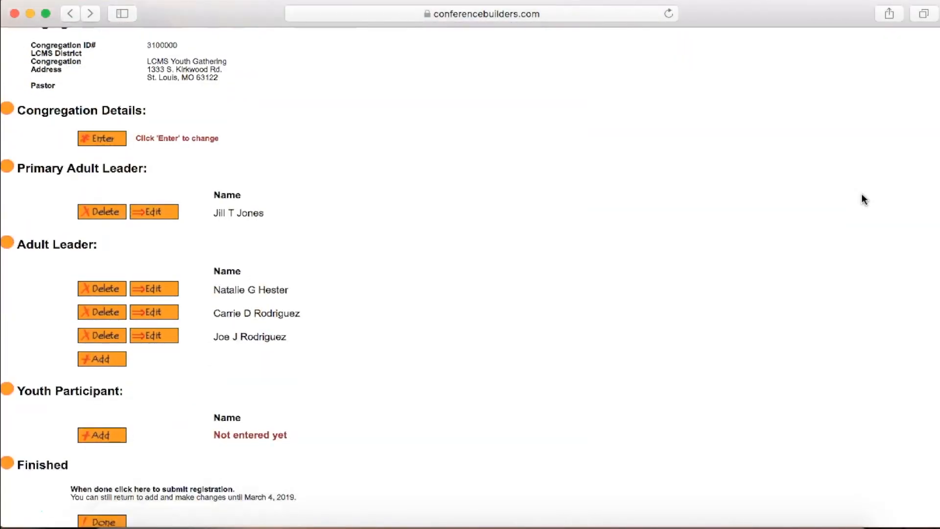
pyautogui.scroll(-3)
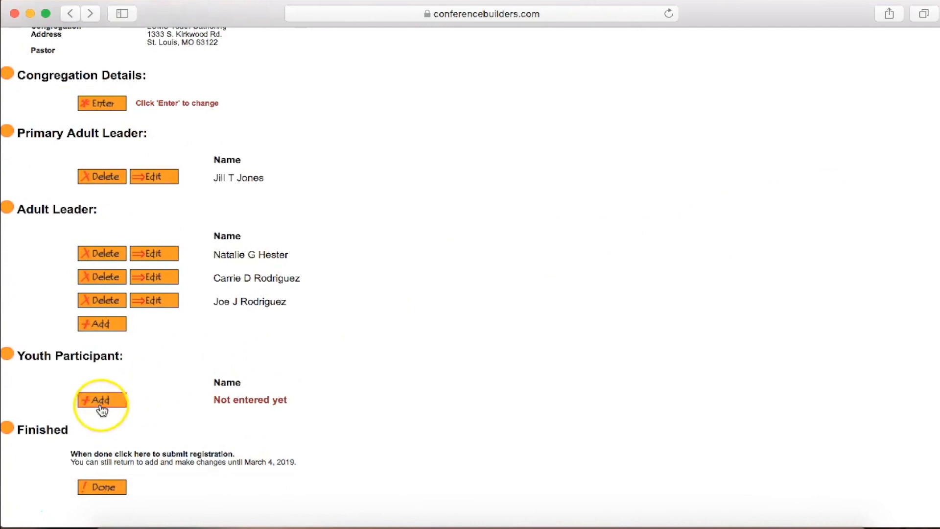
pyautogui.click(101, 399)
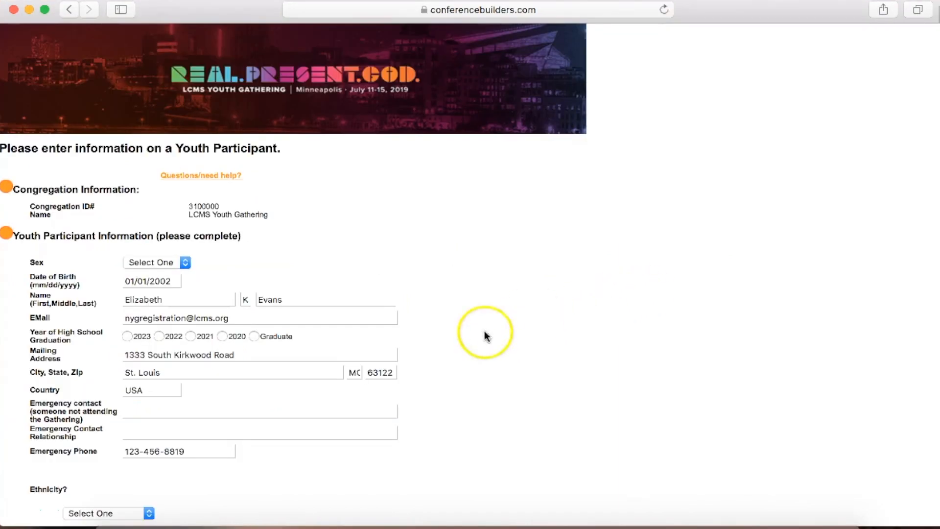
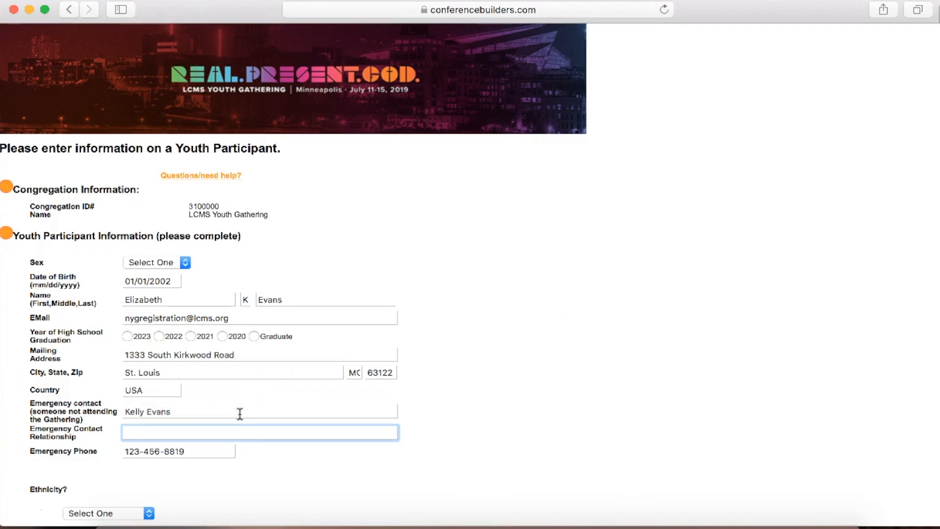
pyautogui.write('Mother')
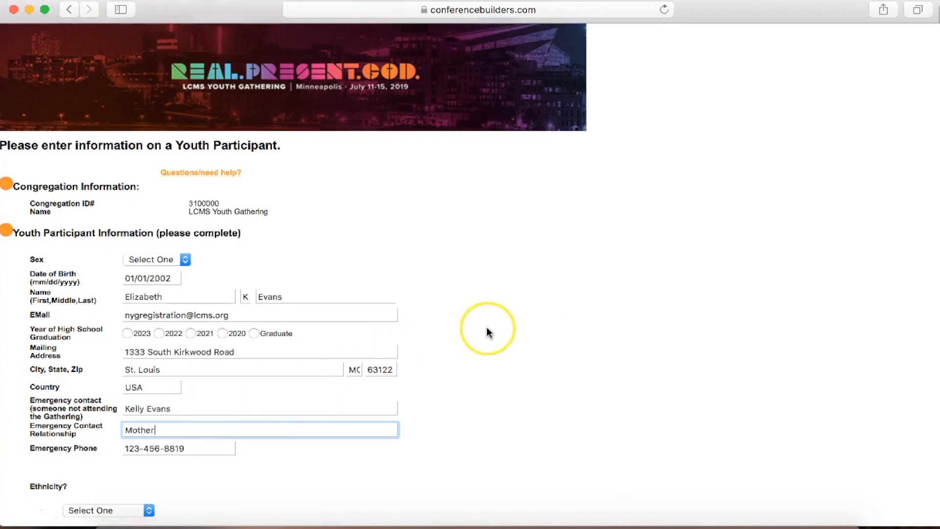
# Mark White/Caucasian, 0 previous gatherings, English fluency, and special needs Yes.
pyautogui.scroll(-3)
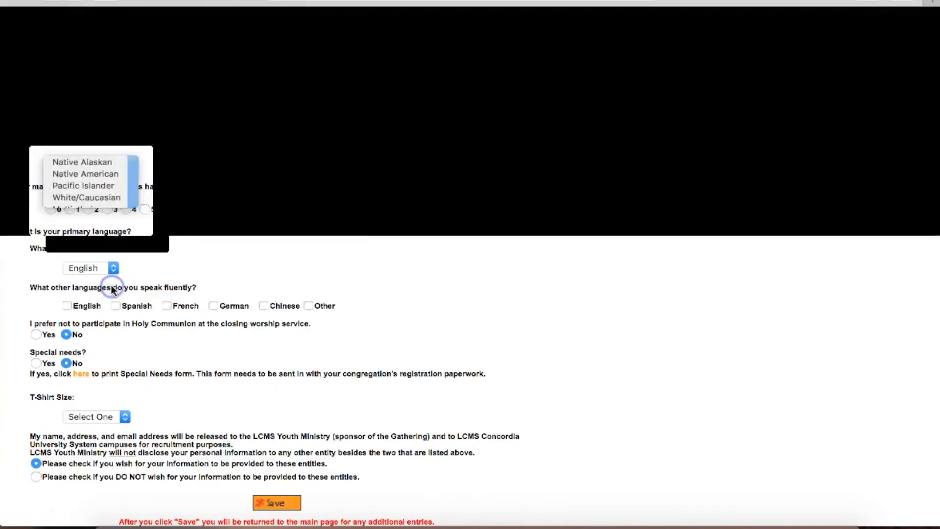
pyautogui.click(86, 196)
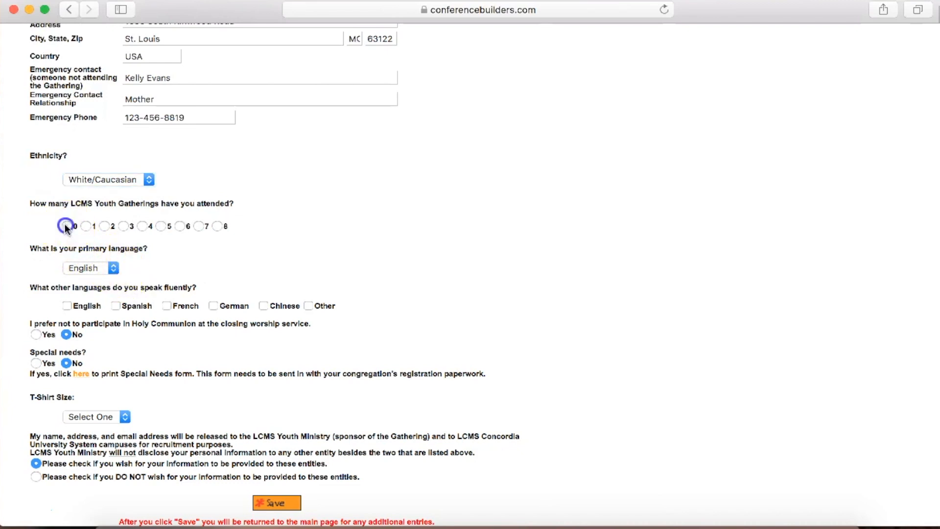
pyautogui.click(67, 226)
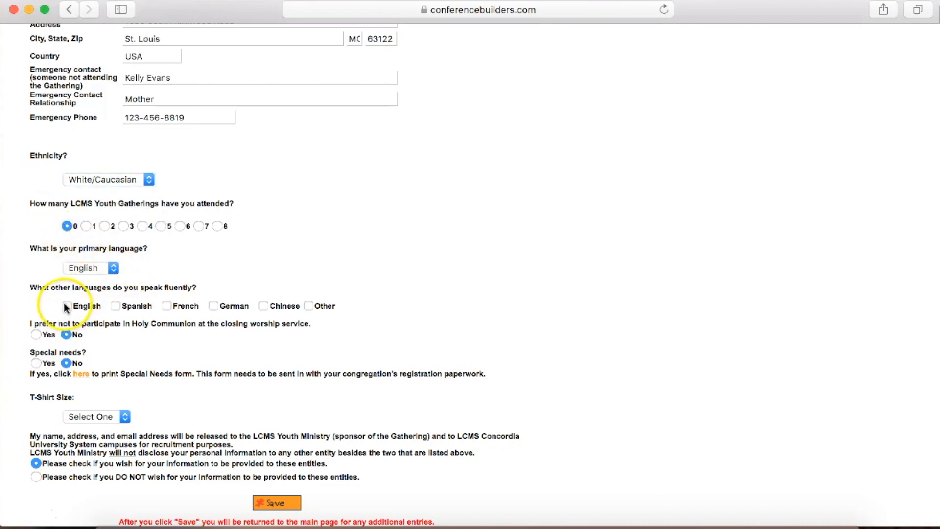
pyautogui.click(68, 306)
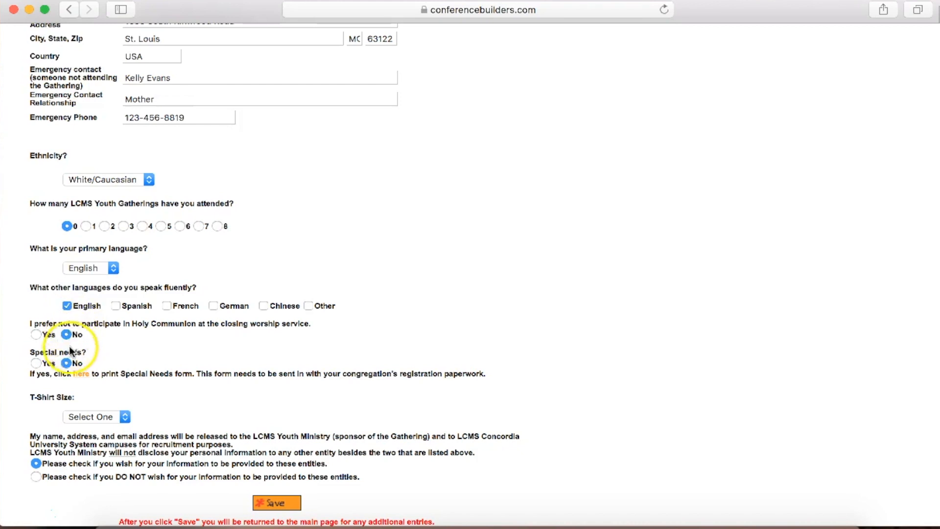
pyautogui.click(37, 362)
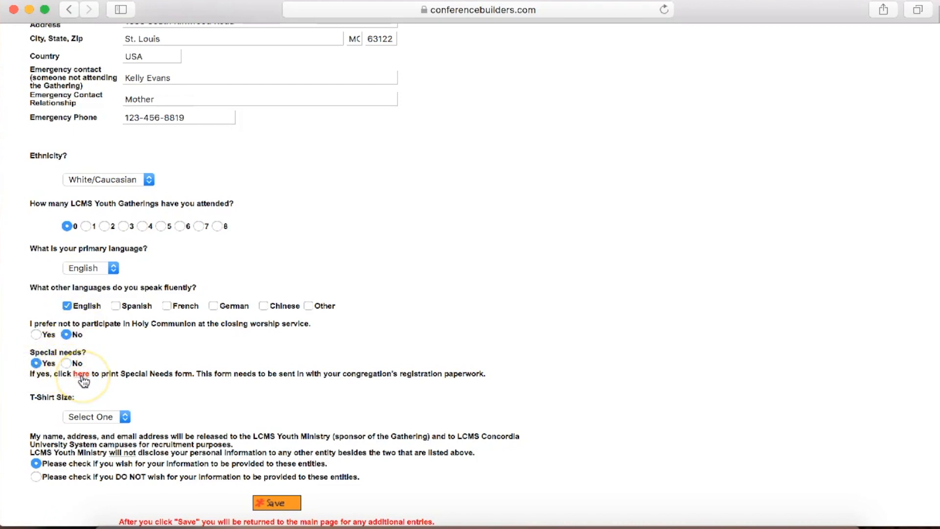
pyautogui.click(81, 374)
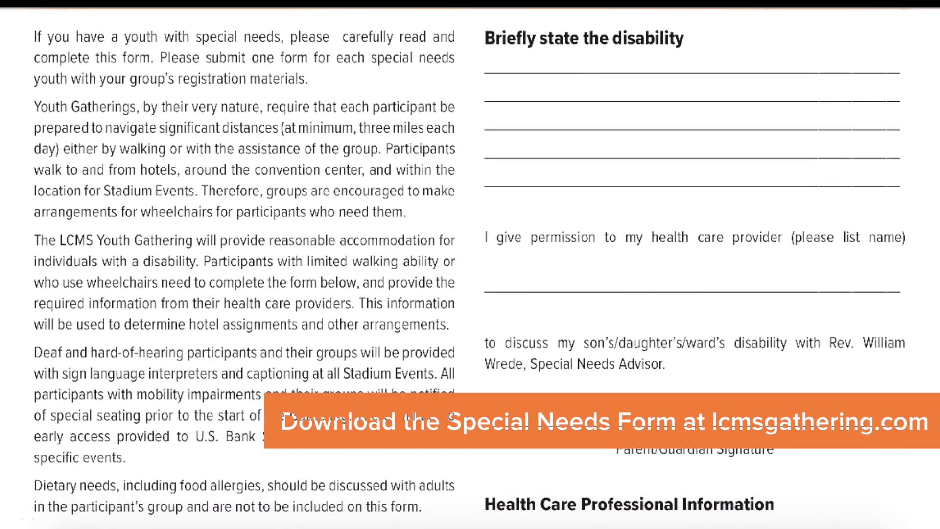
pyautogui.scroll(-3)
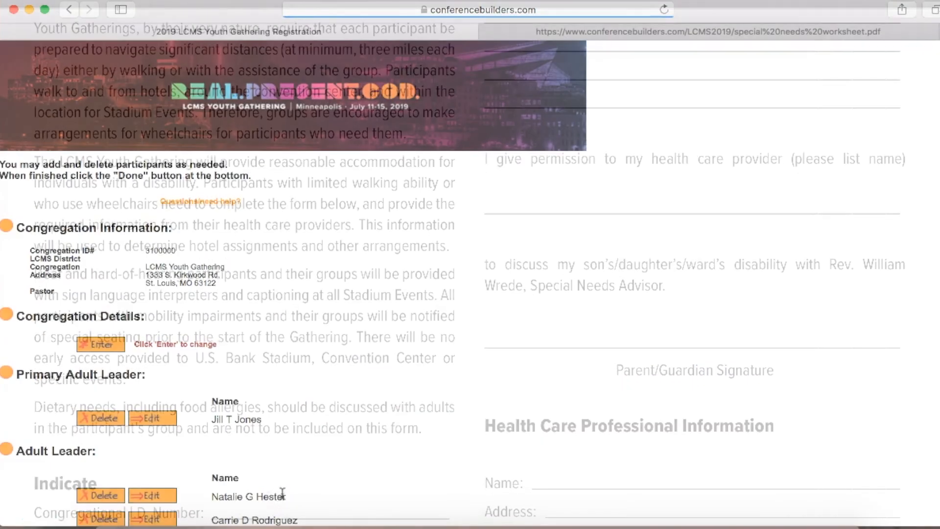
pyautogui.scroll(-3)
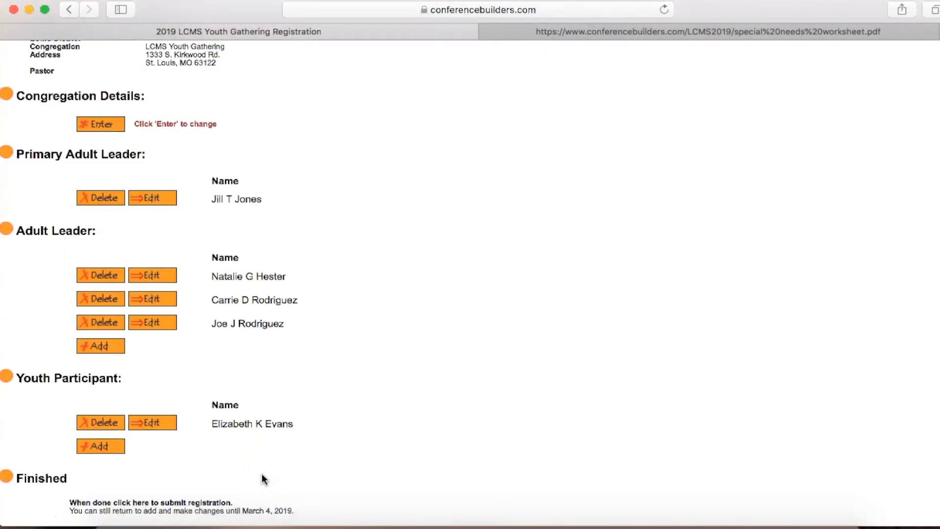
pyautogui.click(100, 446)
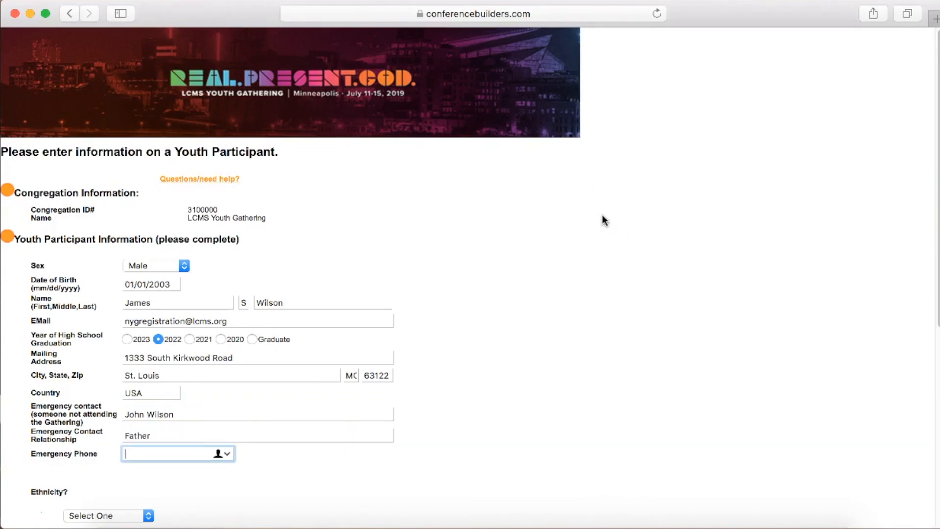
pyautogui.write('123-456-7890')
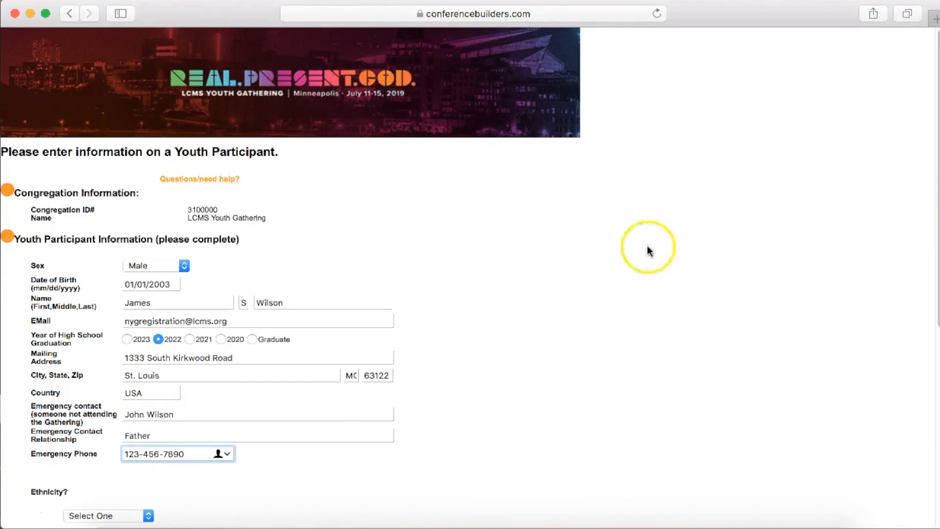
pyautogui.scroll(-3)
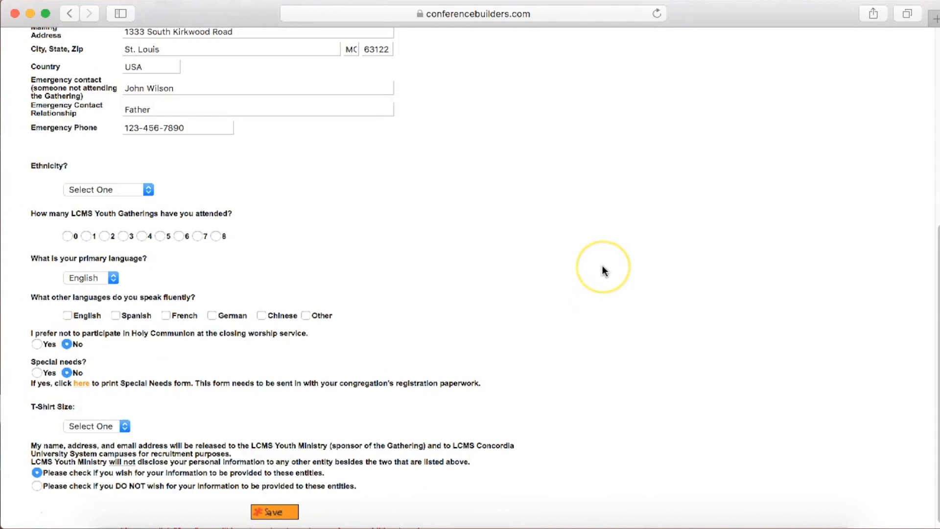
pyautogui.click(108, 189)
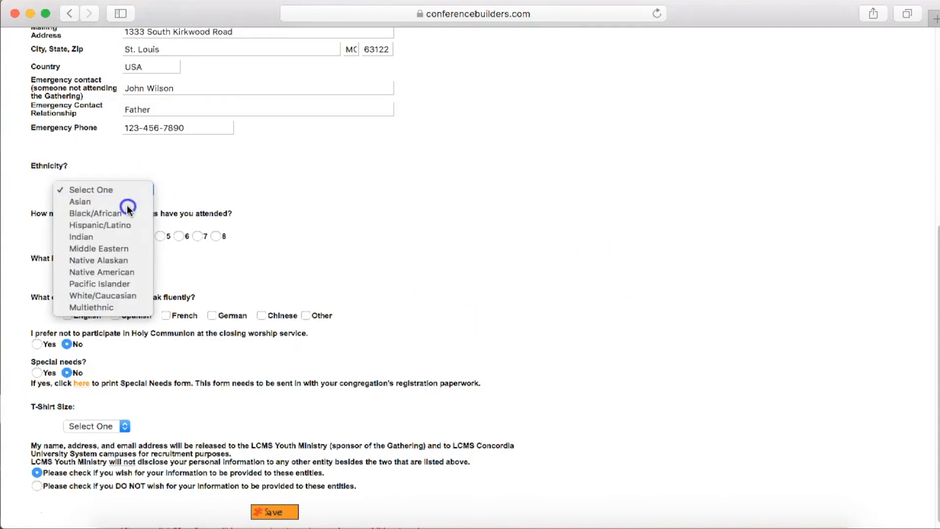
pyautogui.click(79, 202)
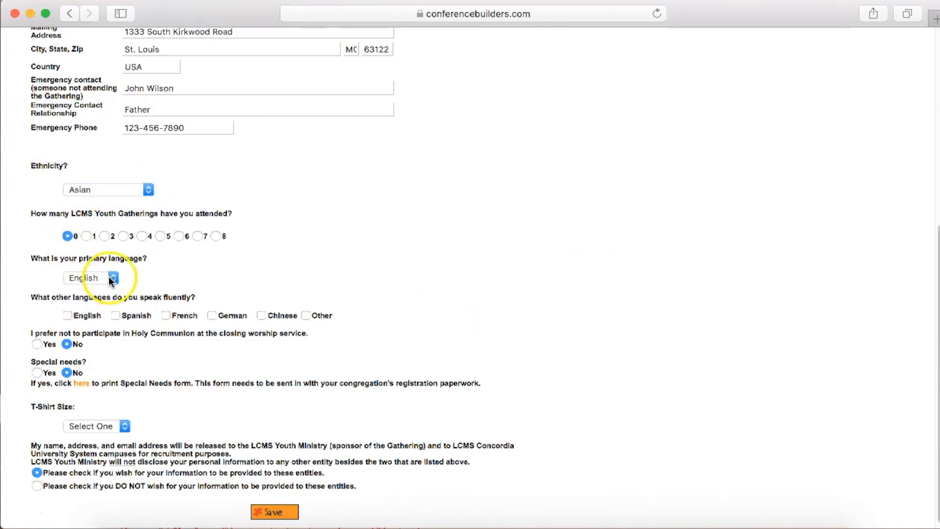
pyautogui.click(304, 338)
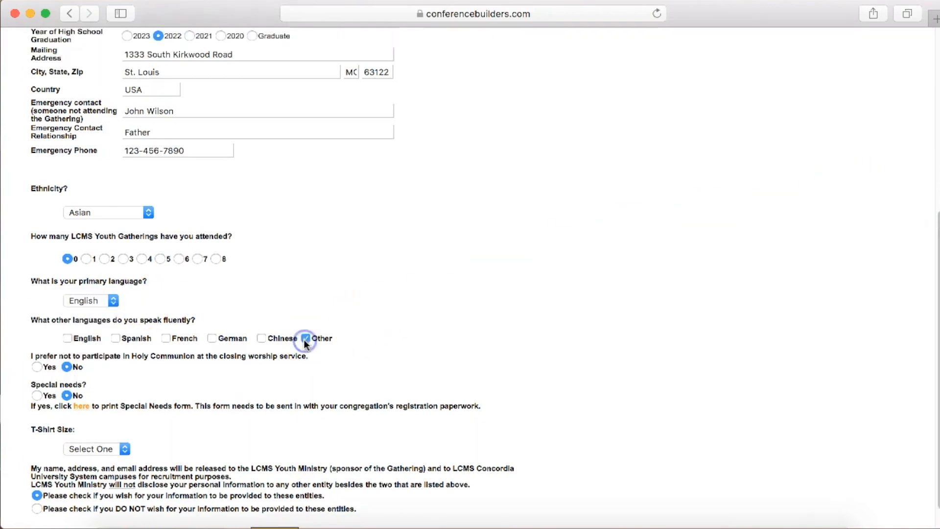
pyautogui.click(96, 449)
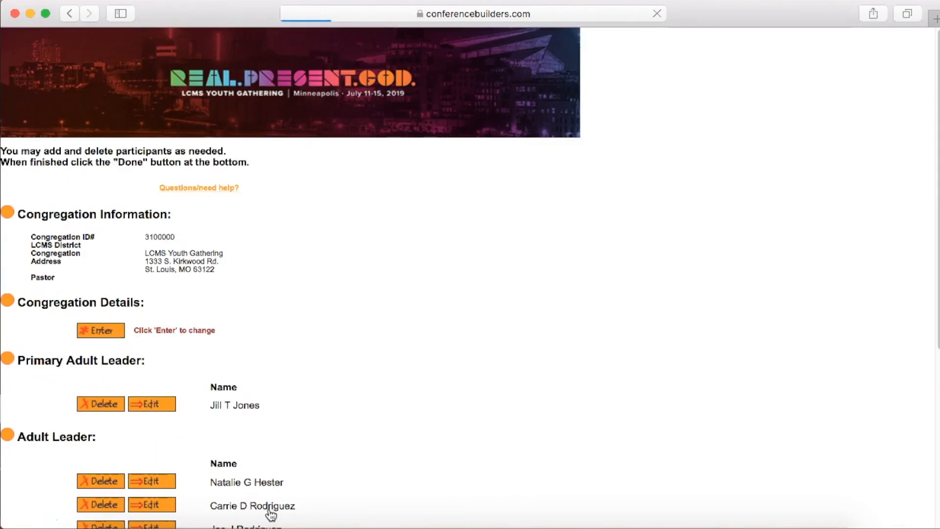
pyautogui.scroll(-3)
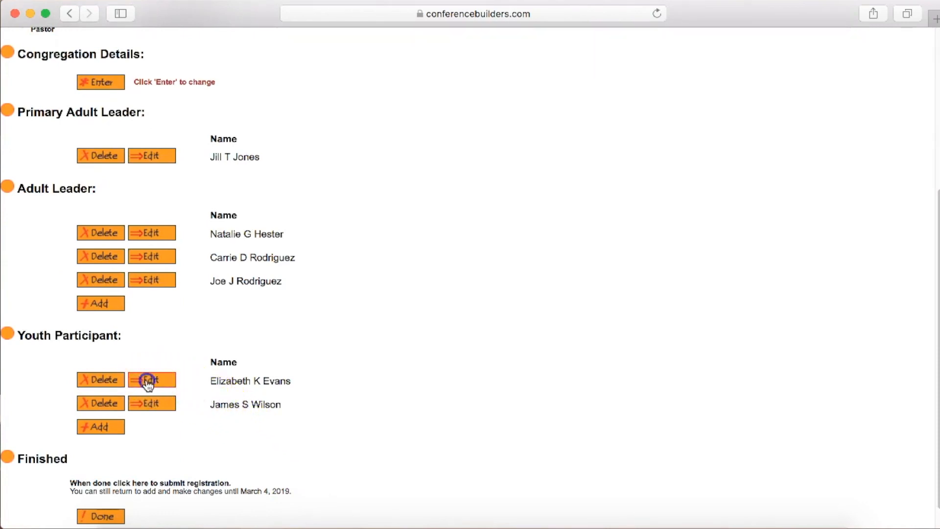
pyautogui.click(152, 379)
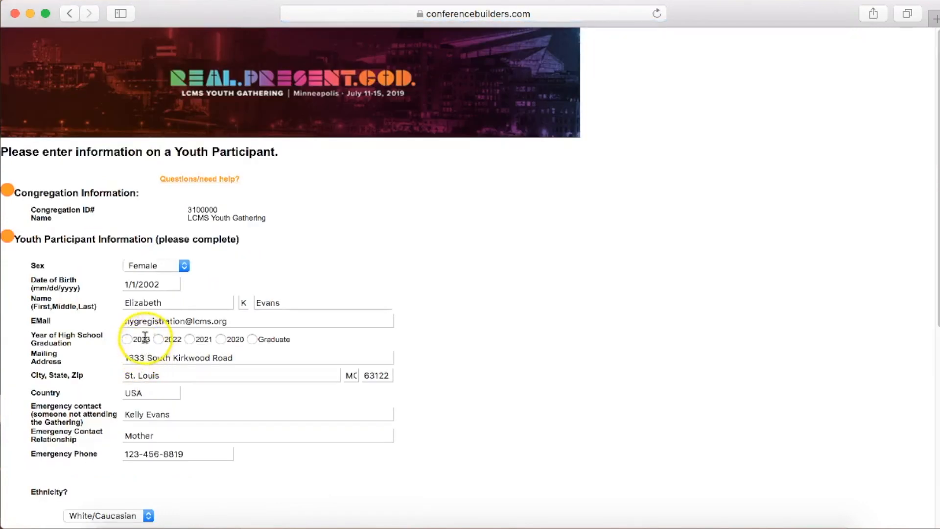
pyautogui.click(160, 338)
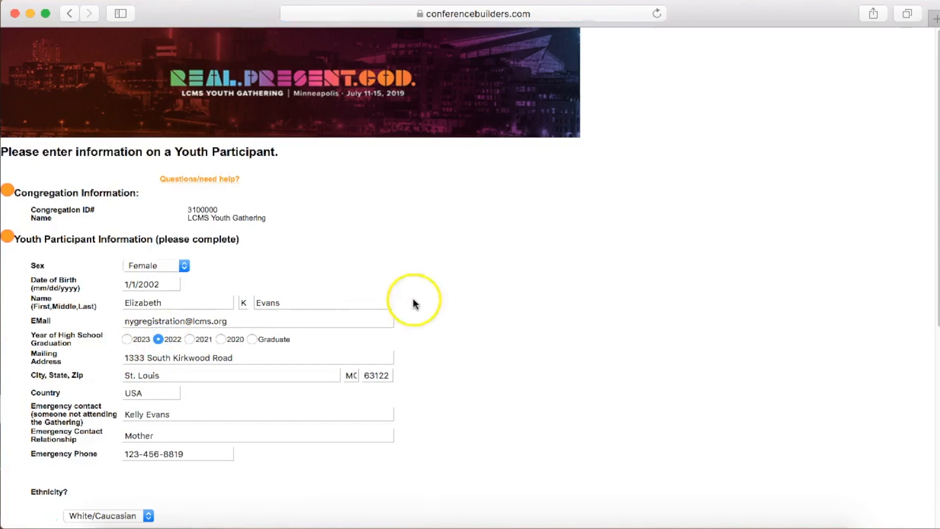